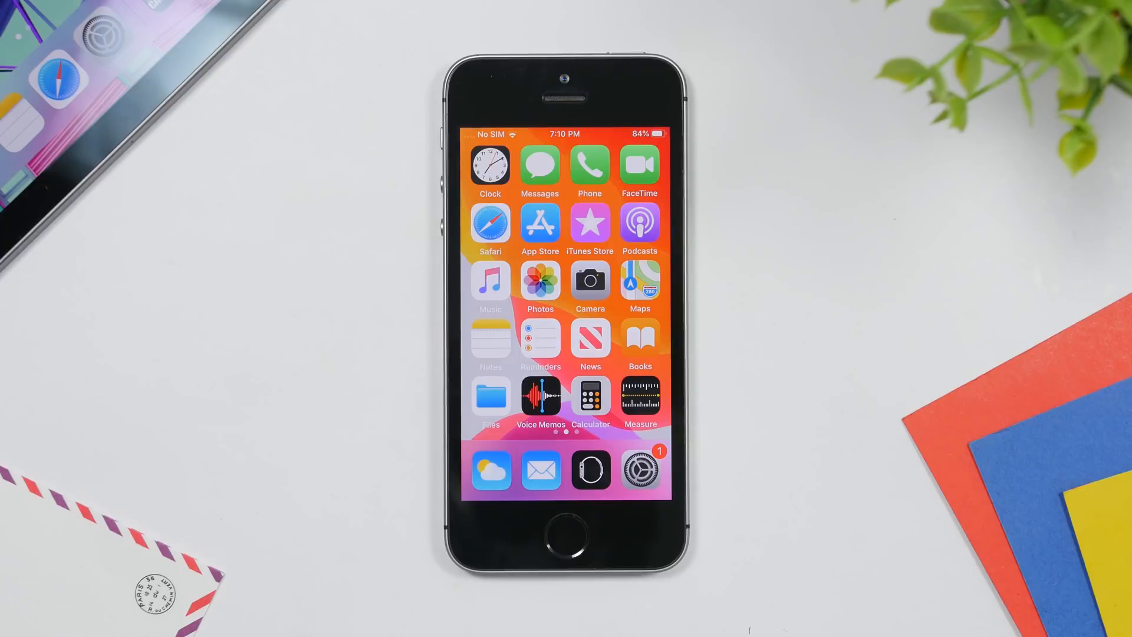
Step: Navigate into the General settings page where Software Update shows a pending badge
click(639, 469)
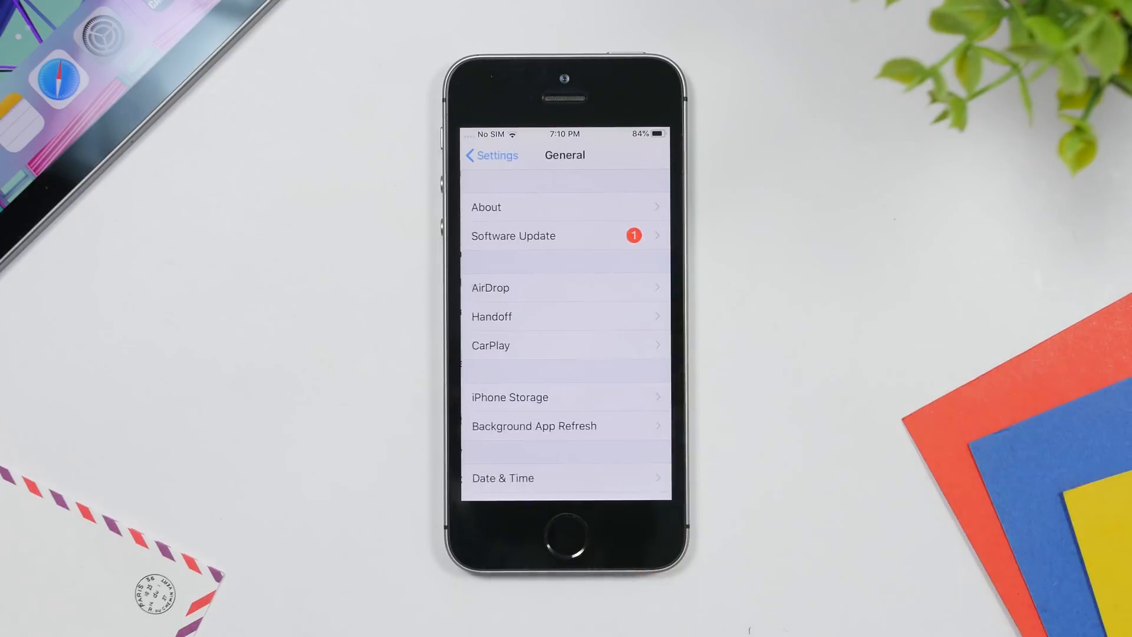
mouse_move(925, 419)
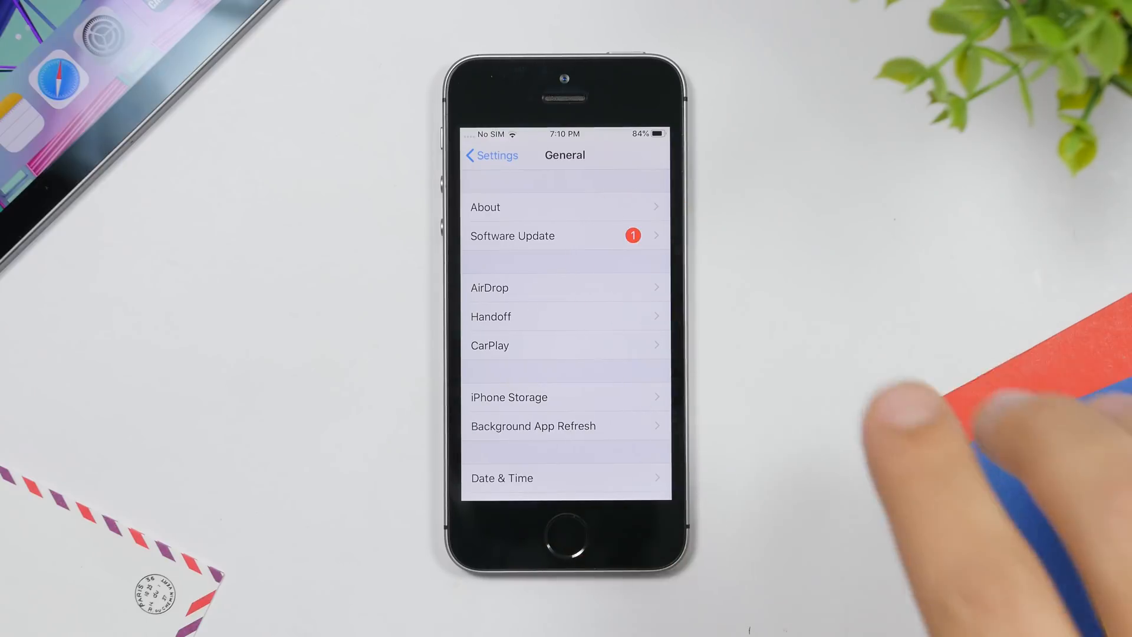
Step: View the pending iOS 13.2.3 update and its Learn More release notes listing bug fixes
click(512, 236)
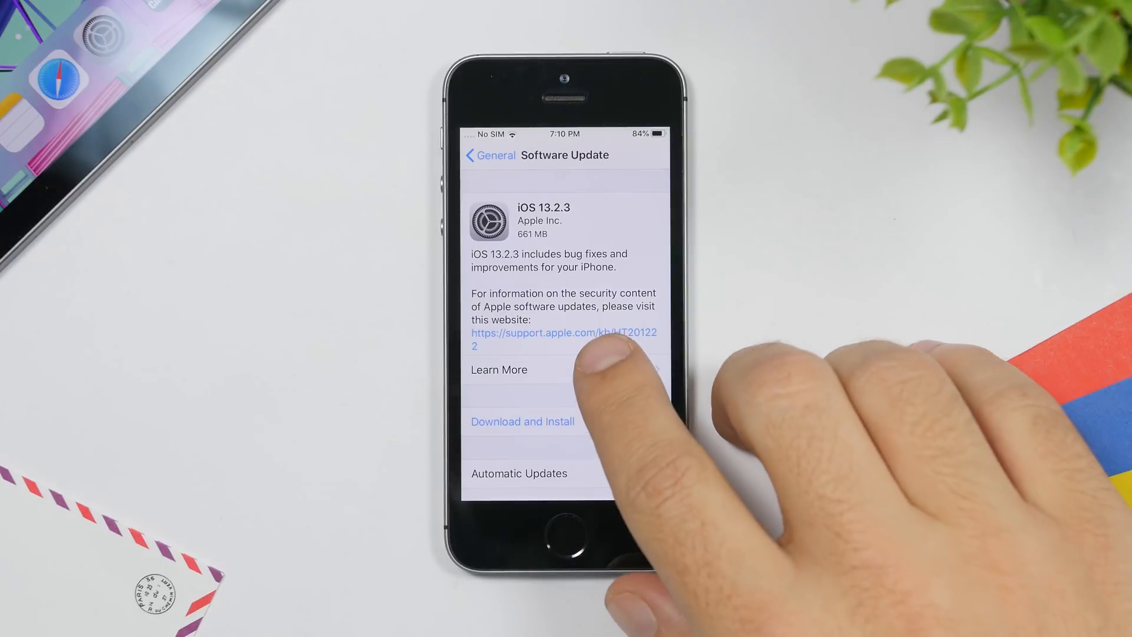
click(499, 369)
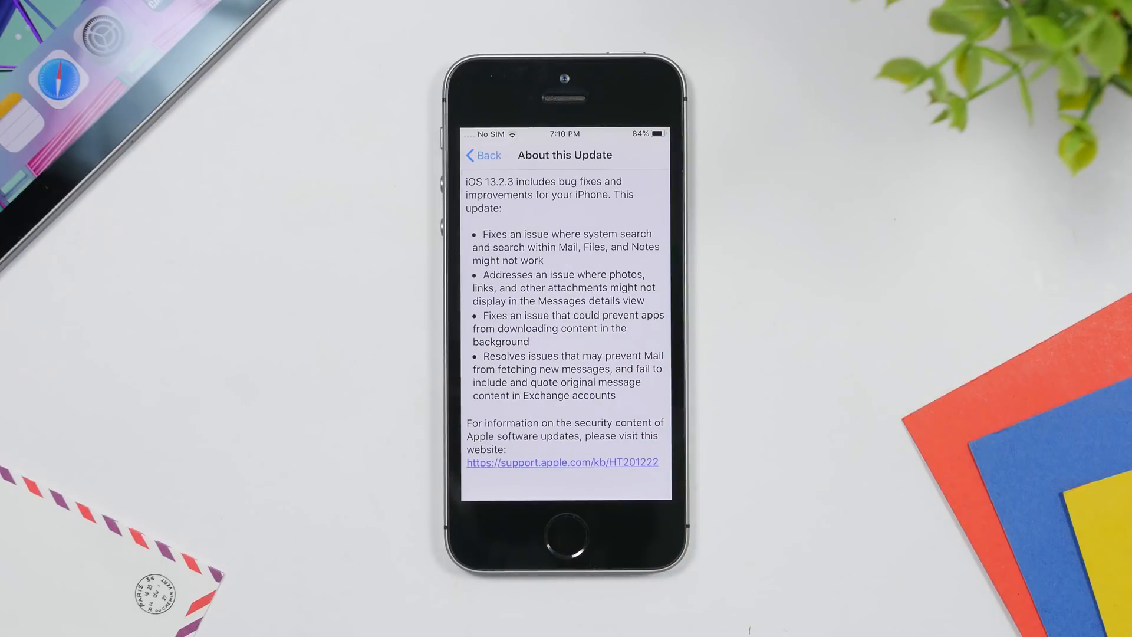